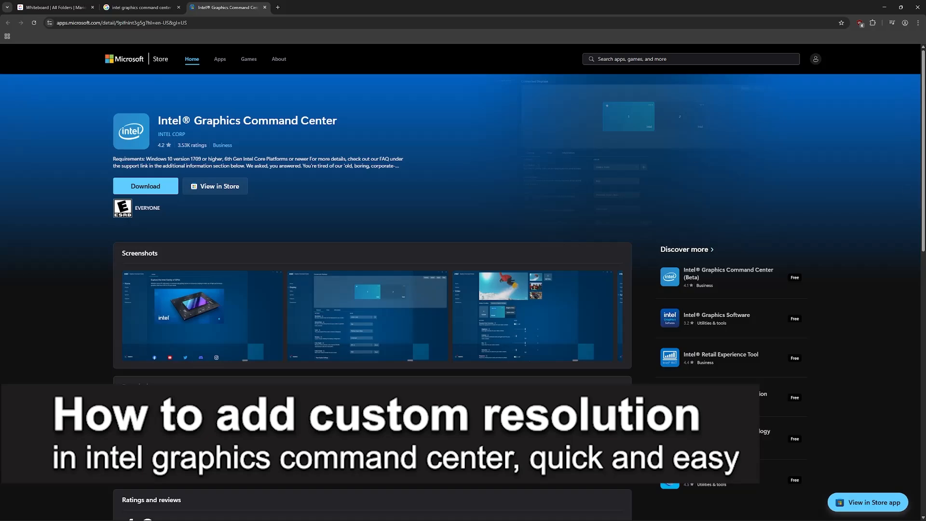
Scroll the Store listing down to Additional information and back up toward the screenshots
scroll("down", 3)
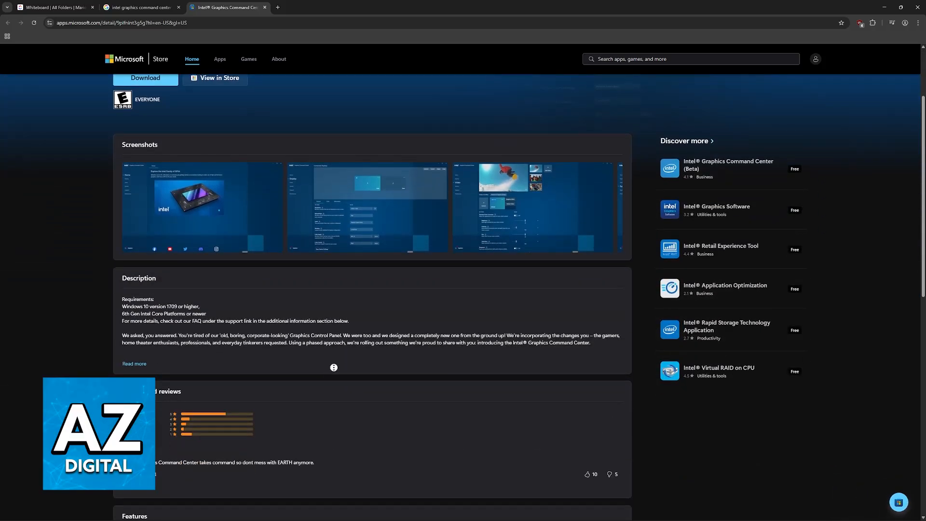
scroll("down", 3)
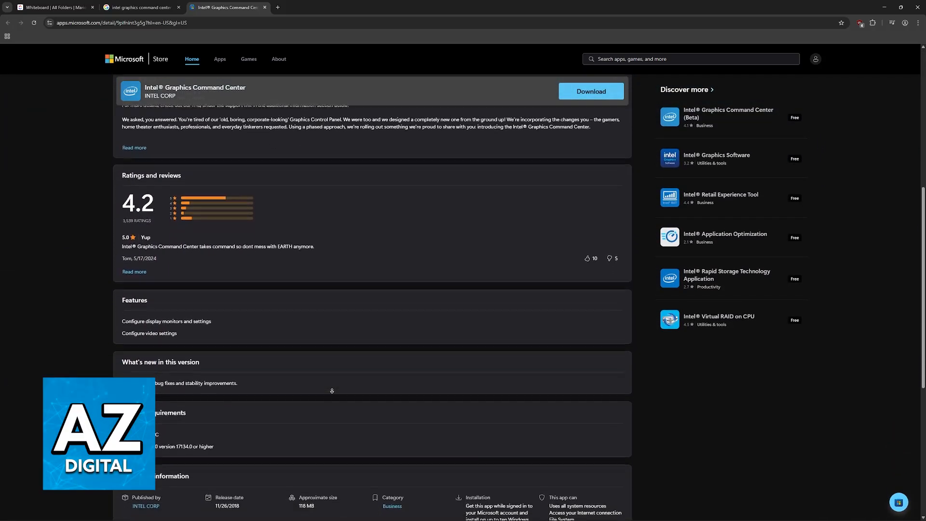
scroll("down", 3)
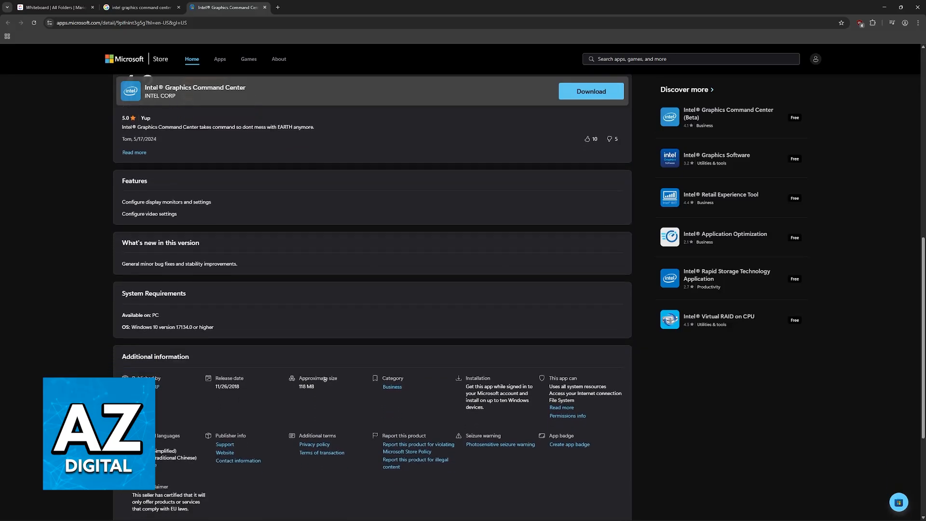
scroll("up", 3)
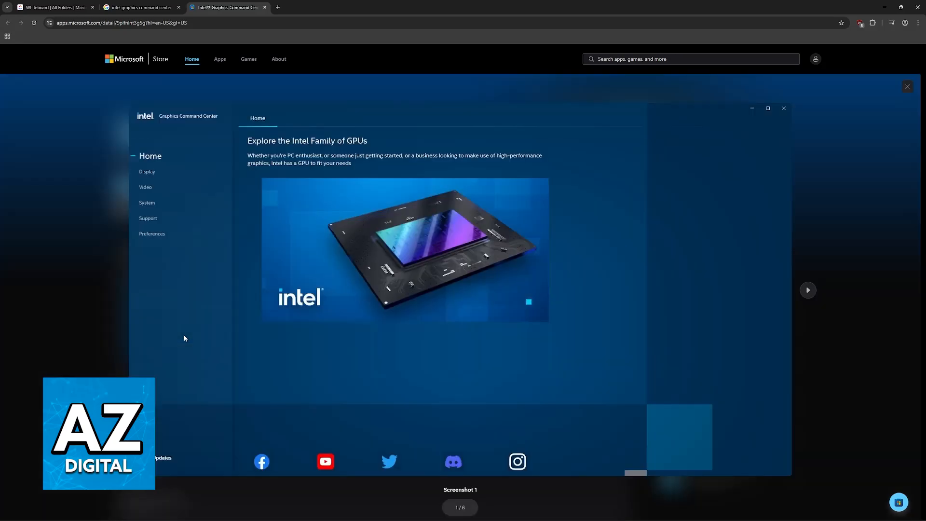
Browse the screenshot gallery forward to the System screenshot with GPU driver details
left_click(808, 290)
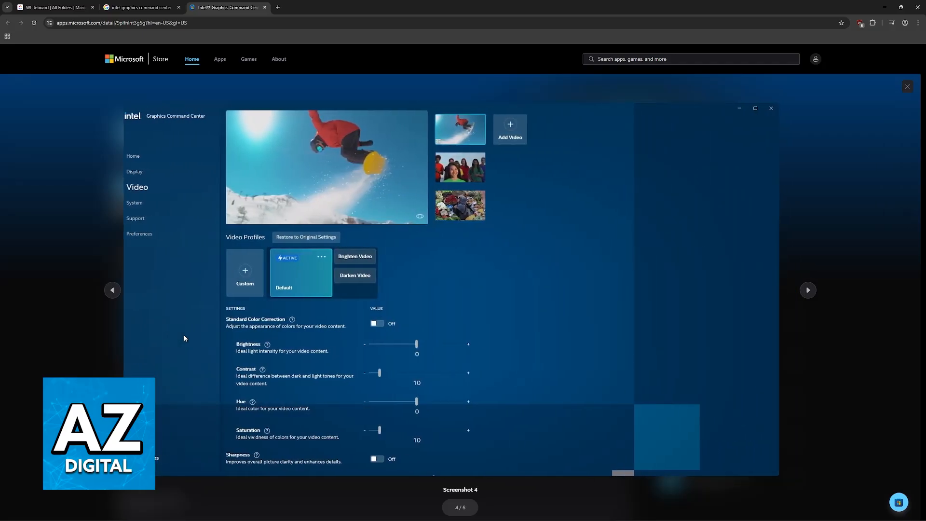
left_click(134, 202)
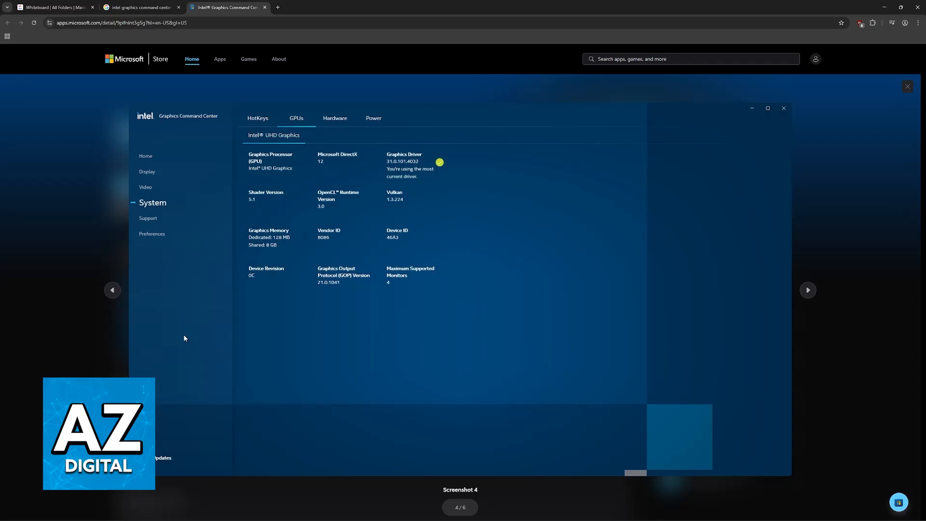
mouse_move(829, 76)
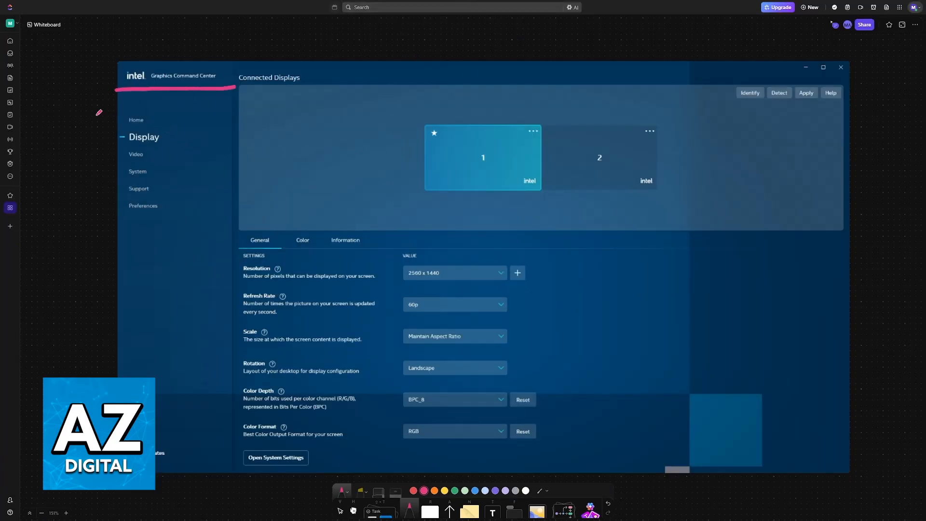
Draw a pink arrow at the Display section and a curved arrow between displays 1 and 2
left_click_drag(94, 100, 115, 144)
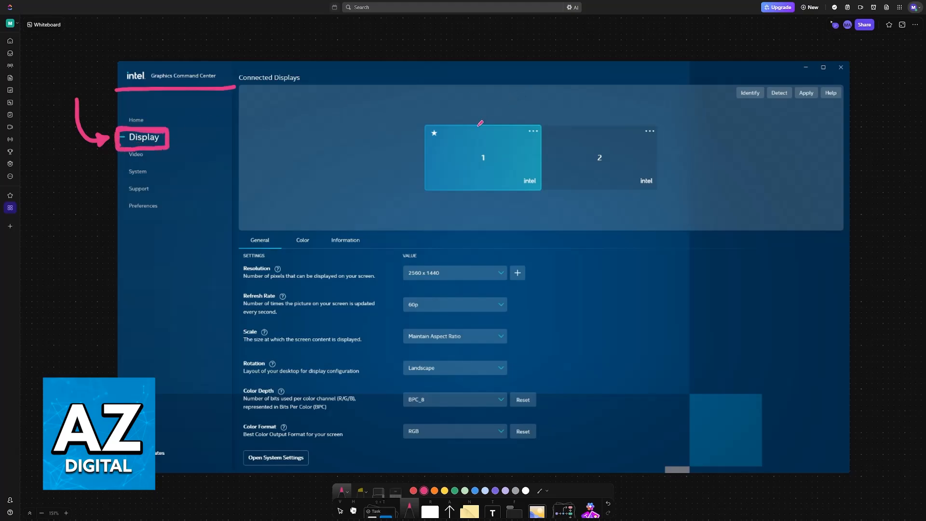
left_click_drag(483, 122, 587, 112)
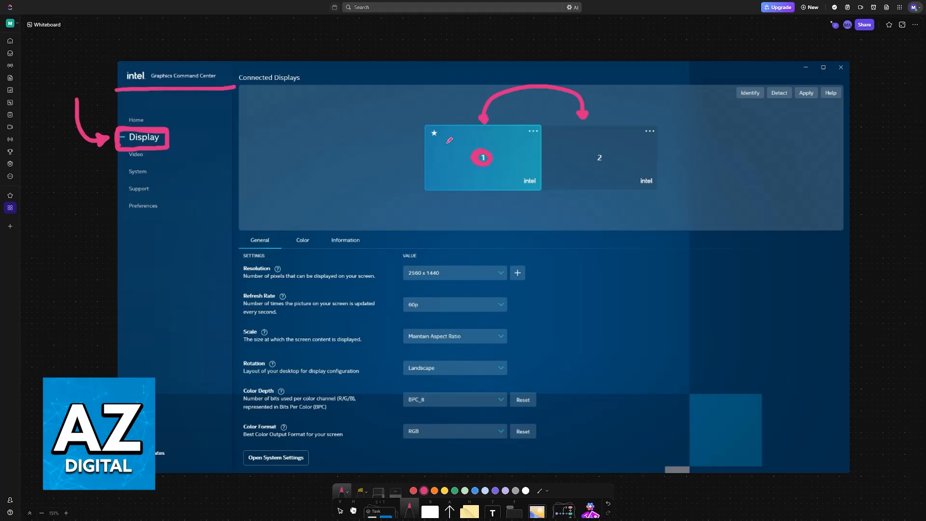
mouse_move(574, 241)
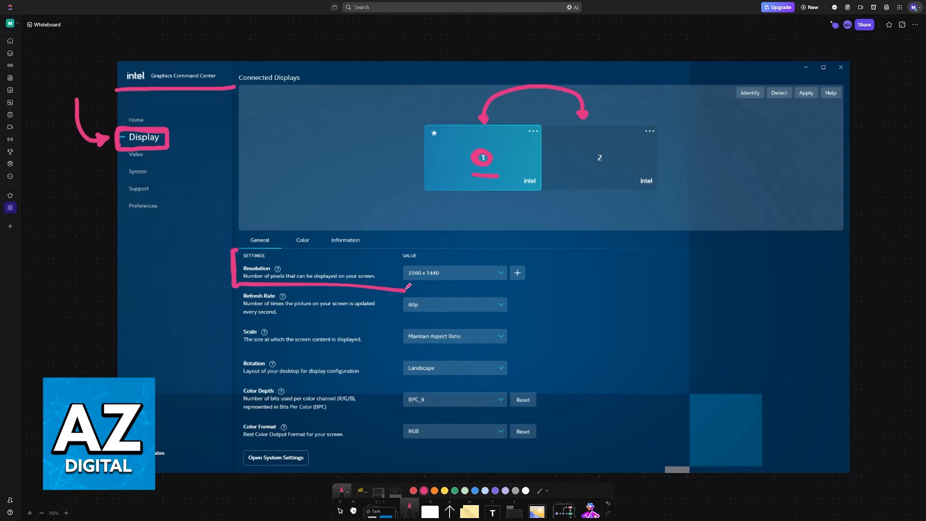
Mark the Resolution setting row with a pink bracket line
left_click_drag(407, 286, 375, 282)
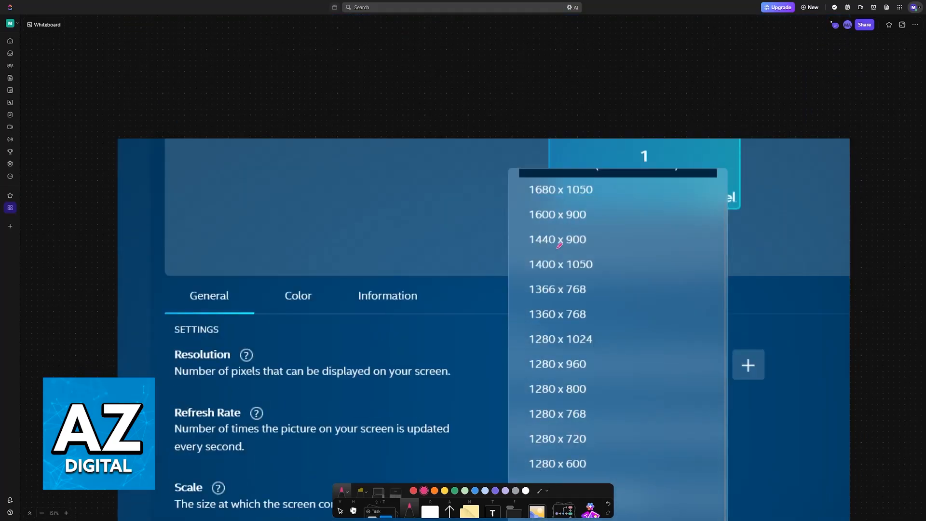
Zoom to the resolution list, circle the + button and handwrite horizontal and vertical
scroll("down", 3)
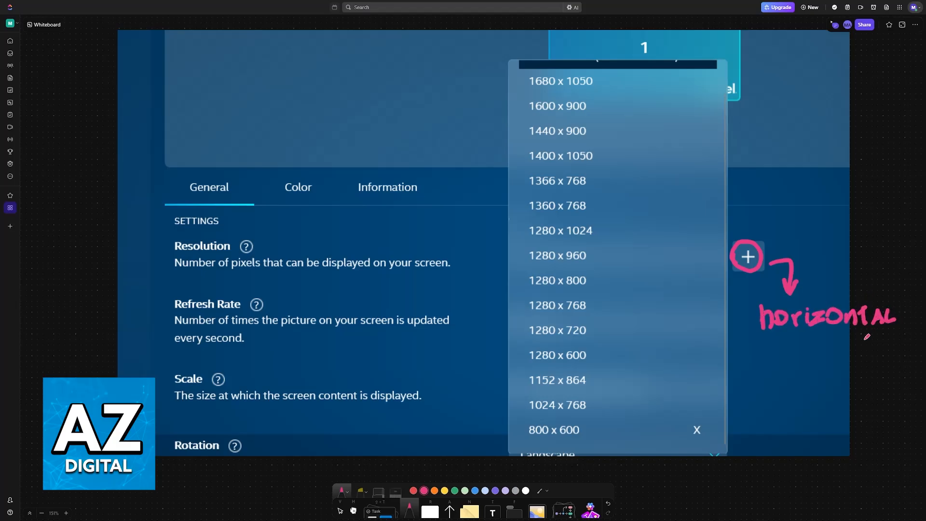
type("verTicAL")
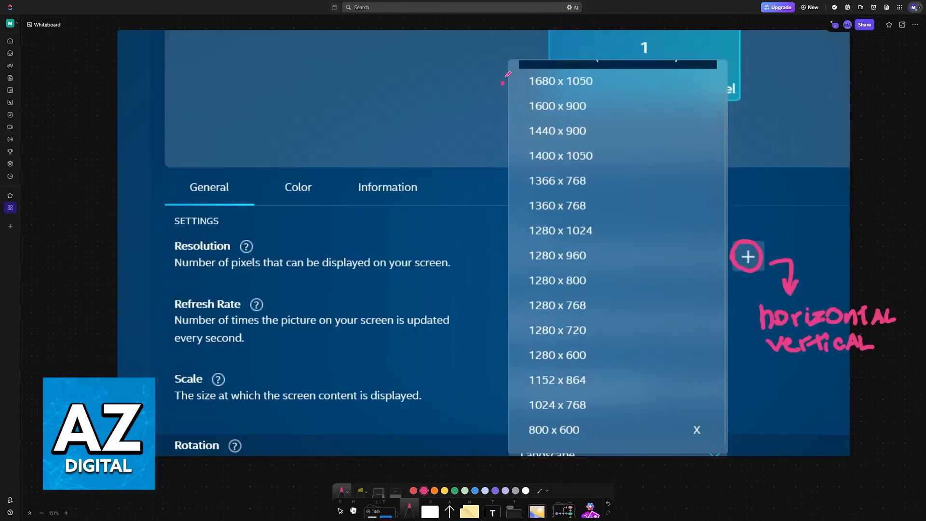
mouse_move(541, 197)
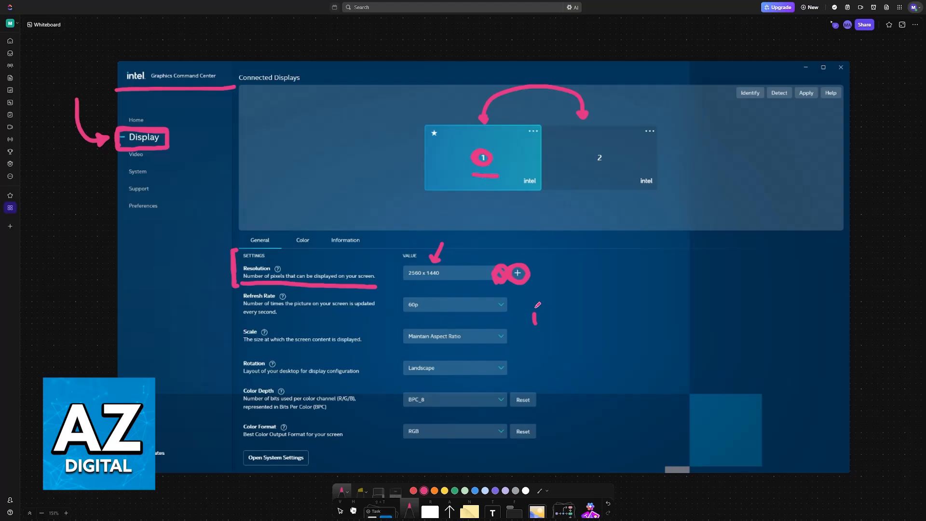
Handwrite PC and LAPTOP in pink beside the resolution settings
left_click_drag(534, 303, 559, 328)
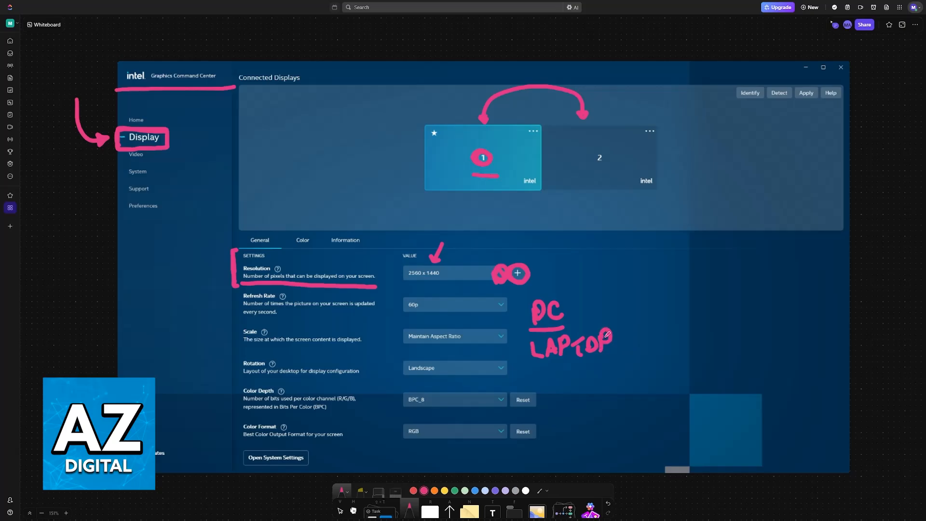
left_click_drag(533, 354, 625, 352)
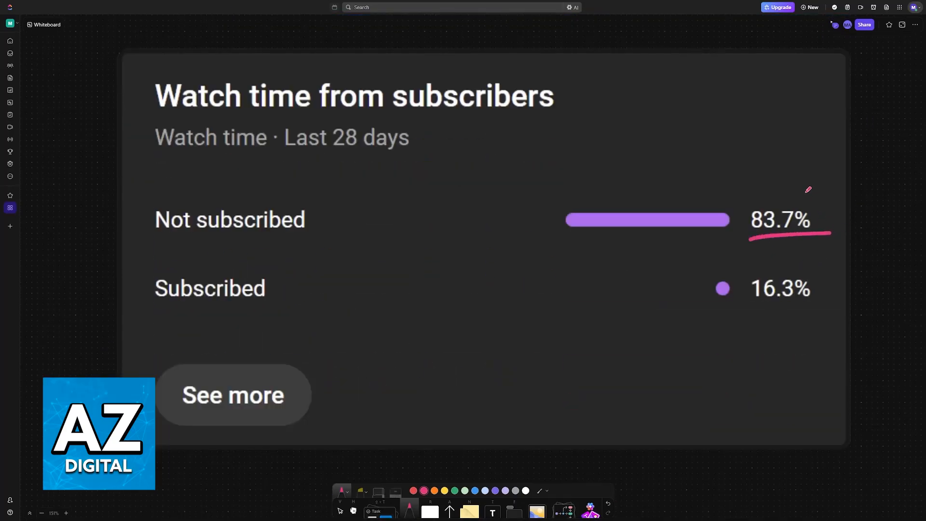
Cross out 83.7% with an arrow to an X and underline 16.3% with a check mark
left_click_drag(800, 189, 844, 136)
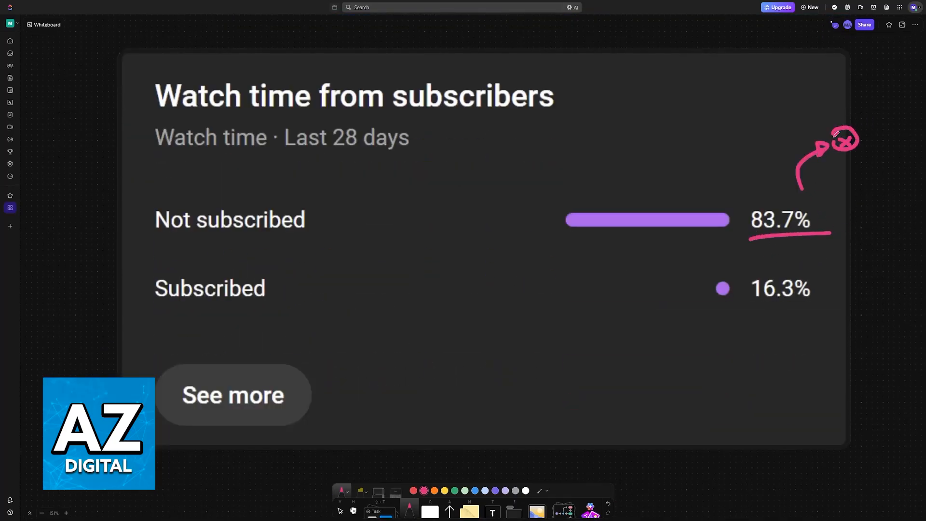
left_click_drag(746, 306, 803, 328)
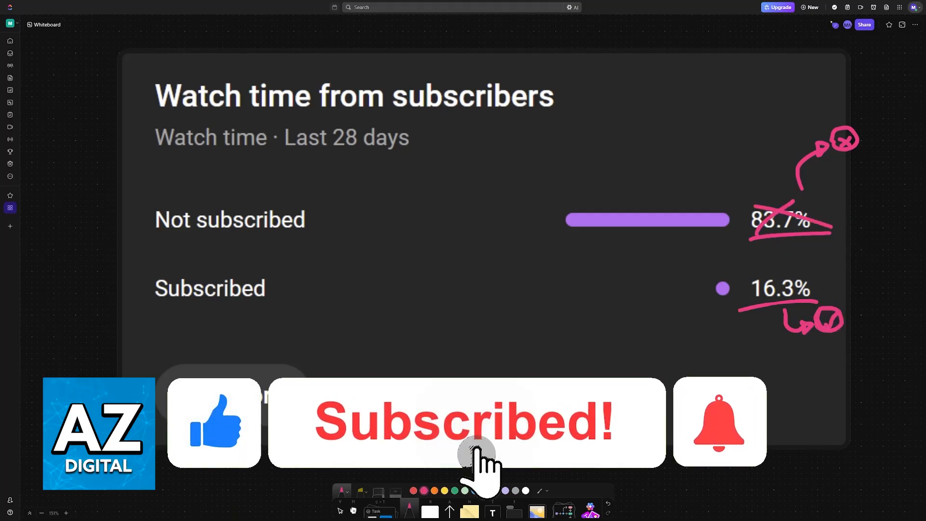
left_click(719, 425)
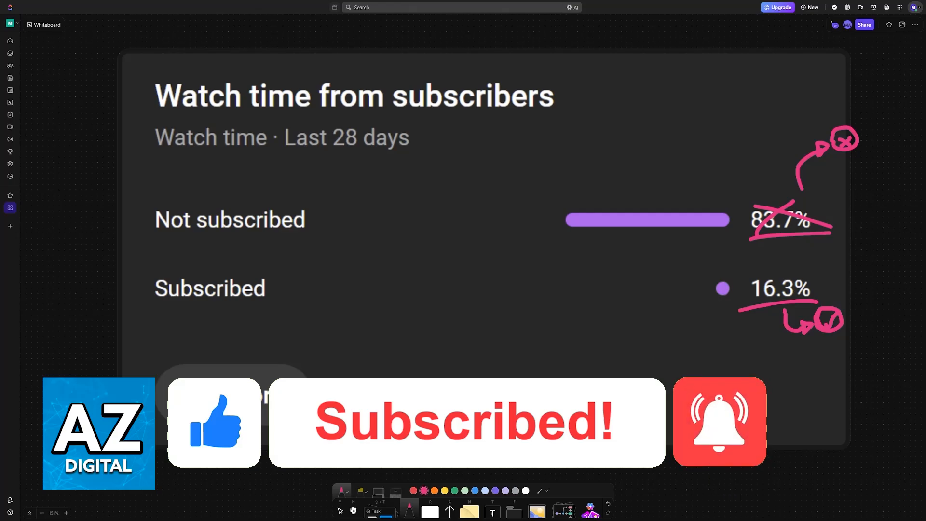